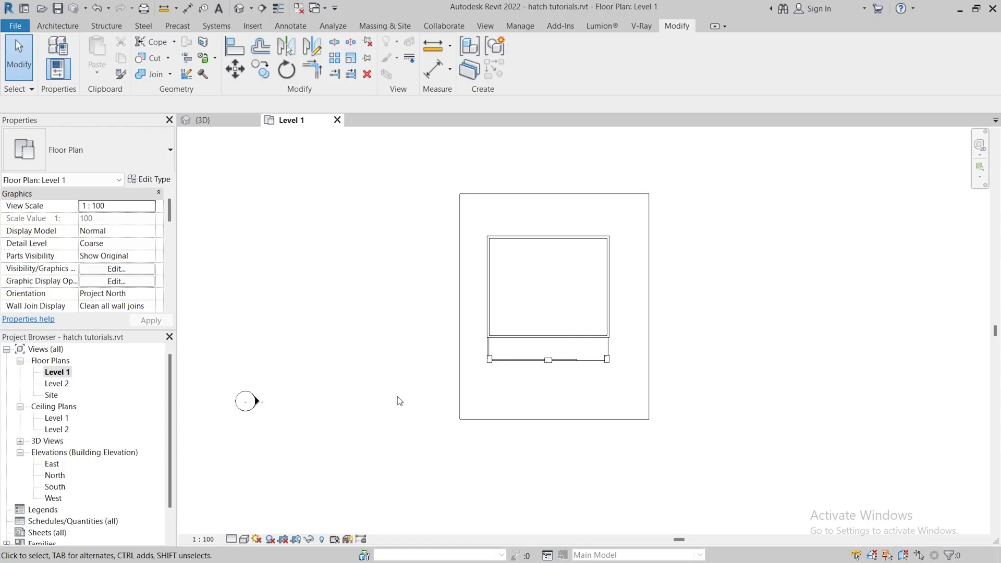
mouse_move(343, 328)
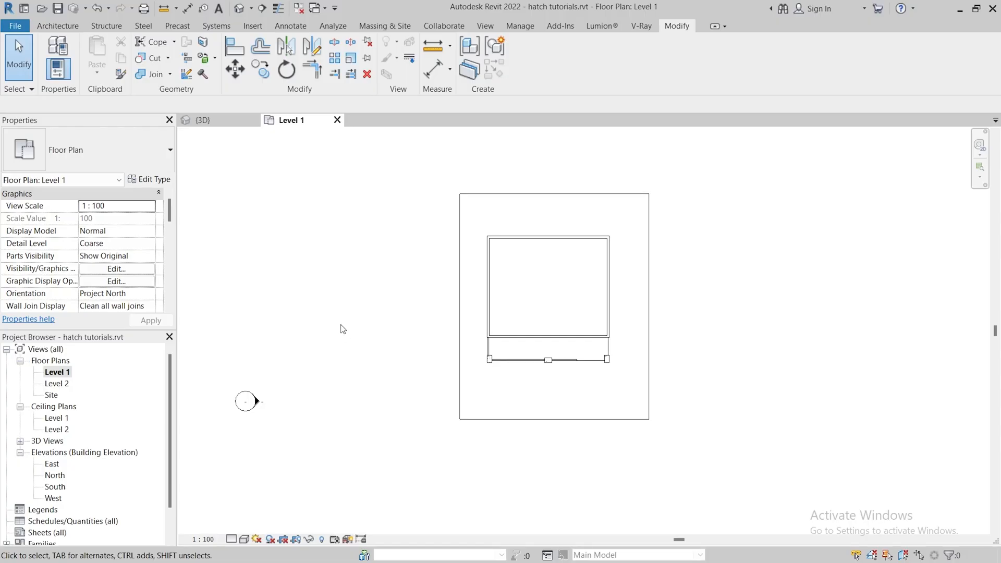
Switch to the 3D view and bring up the Component drop-down on the Architecture ribbon.
left_click(203, 120)
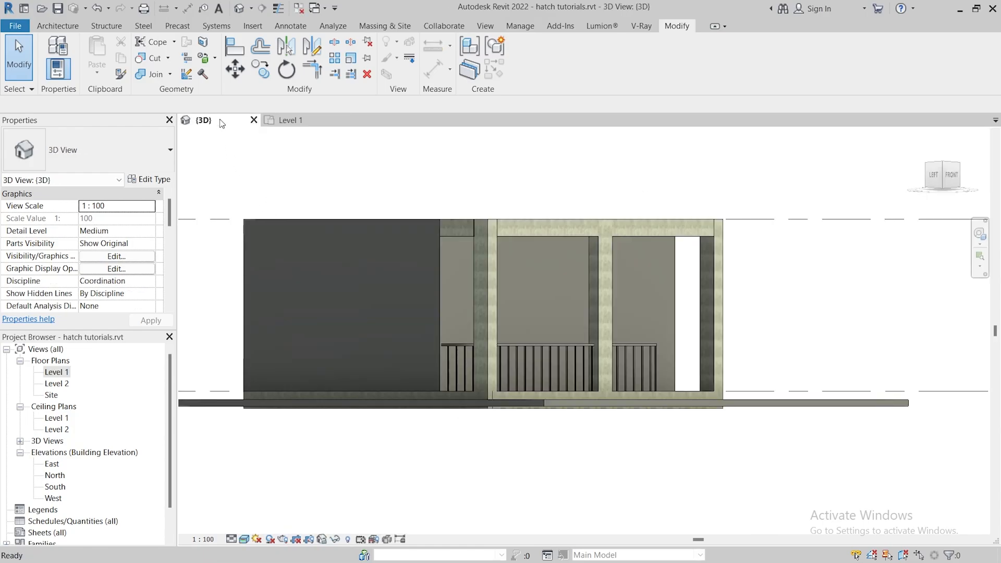
mouse_move(206, 135)
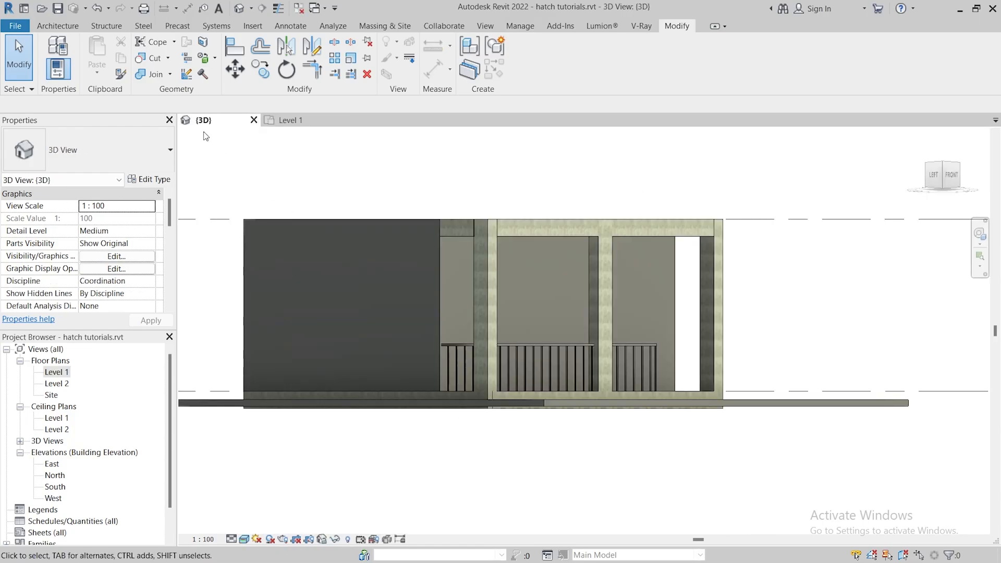
left_click(58, 25)
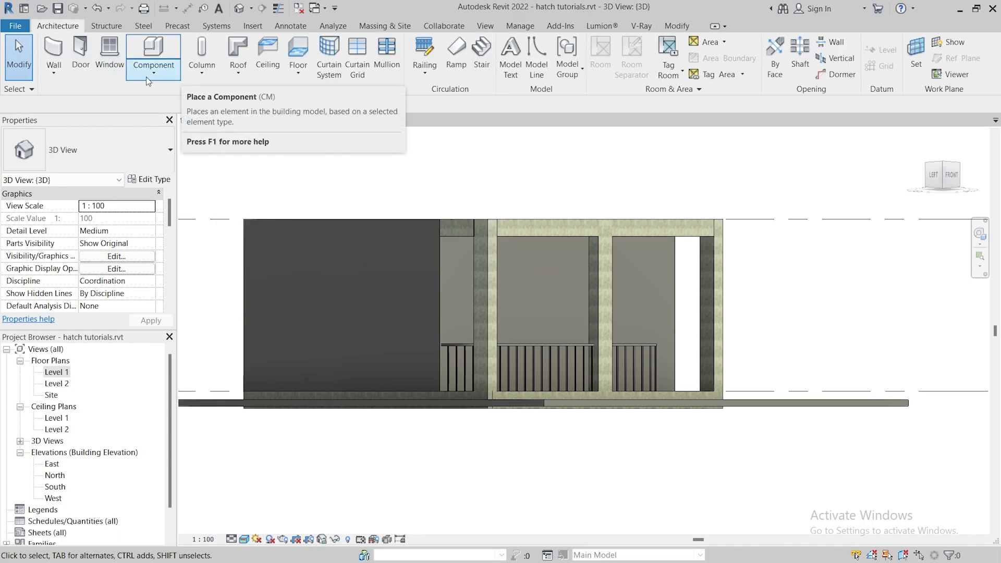
left_click(153, 65)
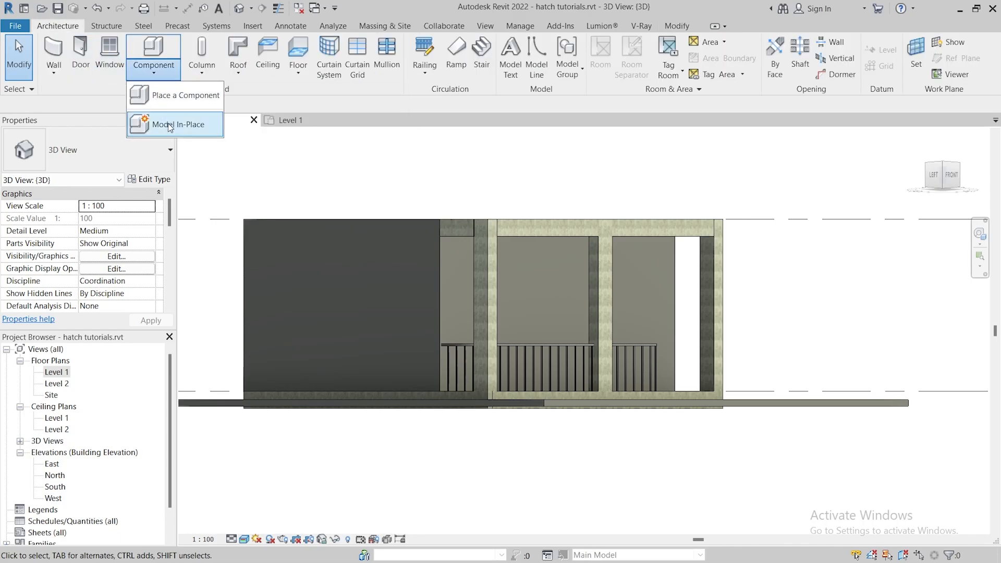
Start Model In-Place and choose Structural Framing as the family category.
left_click(180, 124)
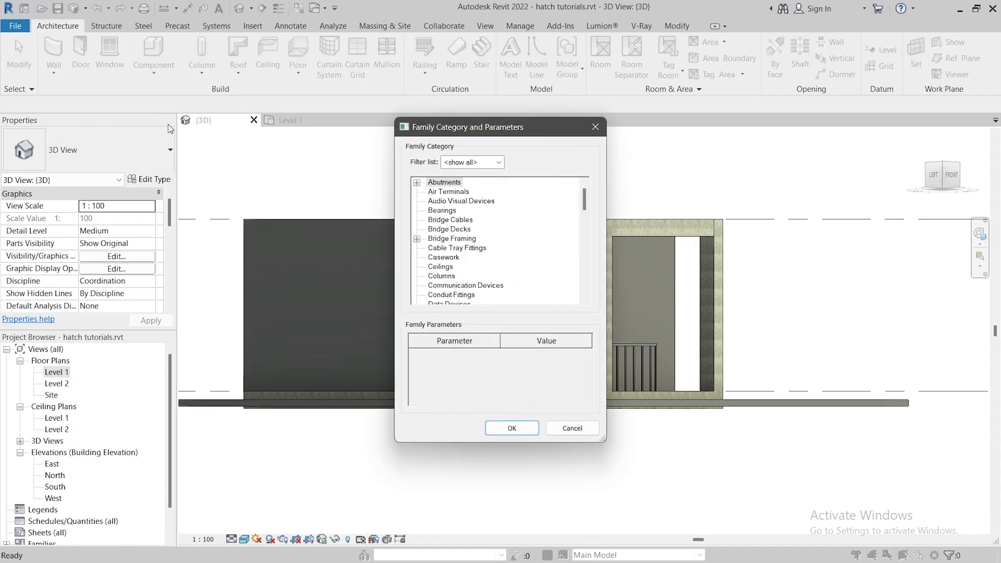
left_click(443, 256)
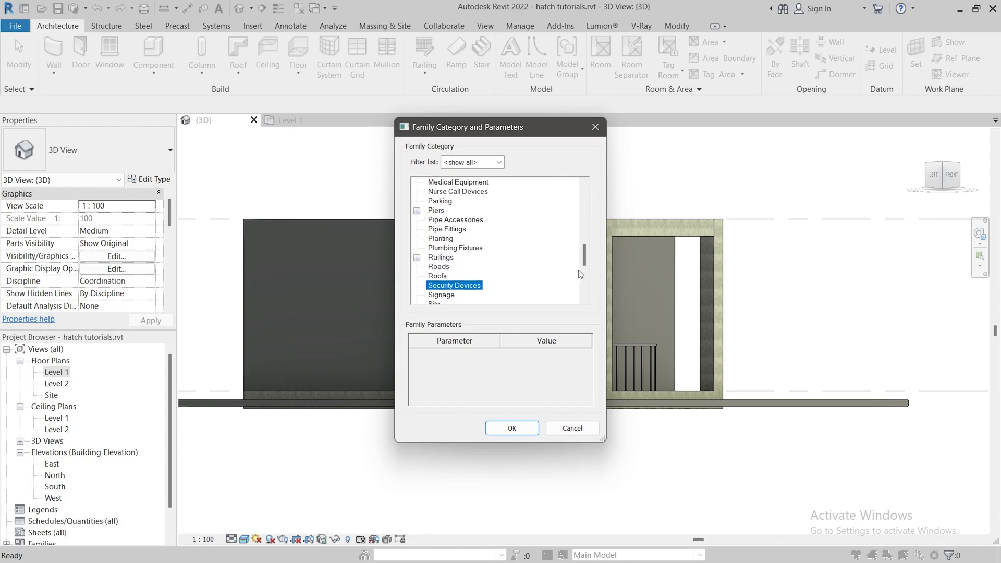
scroll("down", 3)
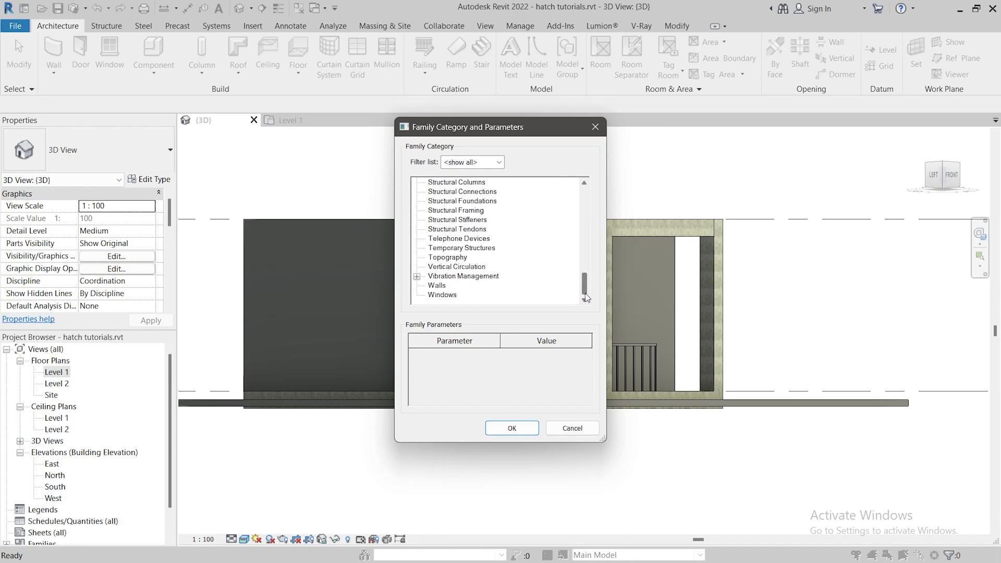
scroll("up", 3)
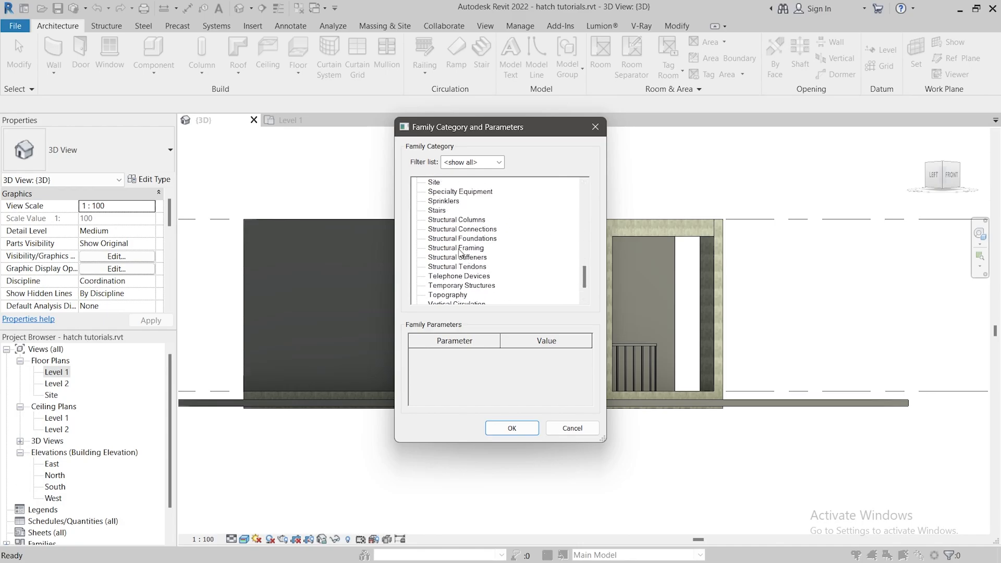
left_click(456, 249)
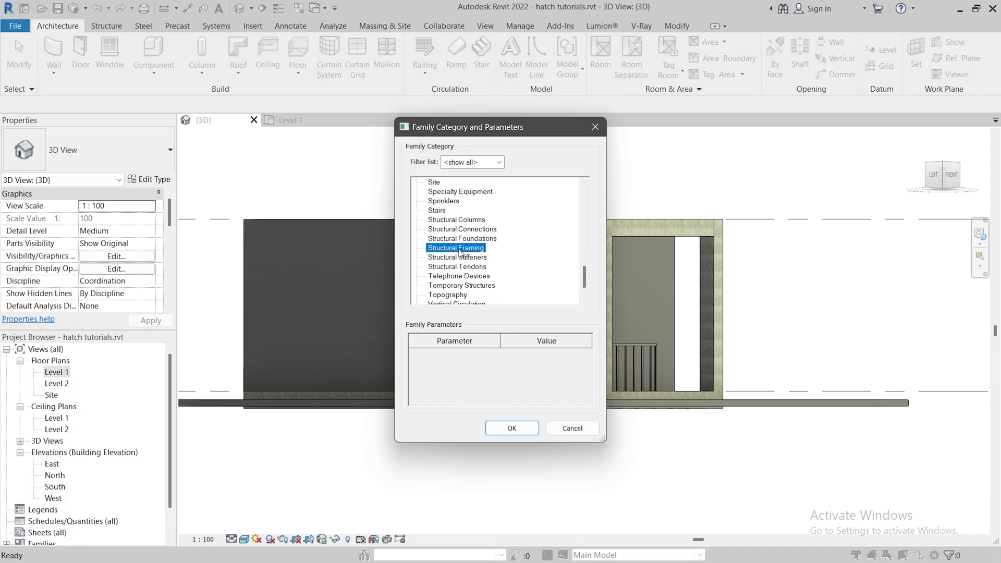
mouse_move(527, 416)
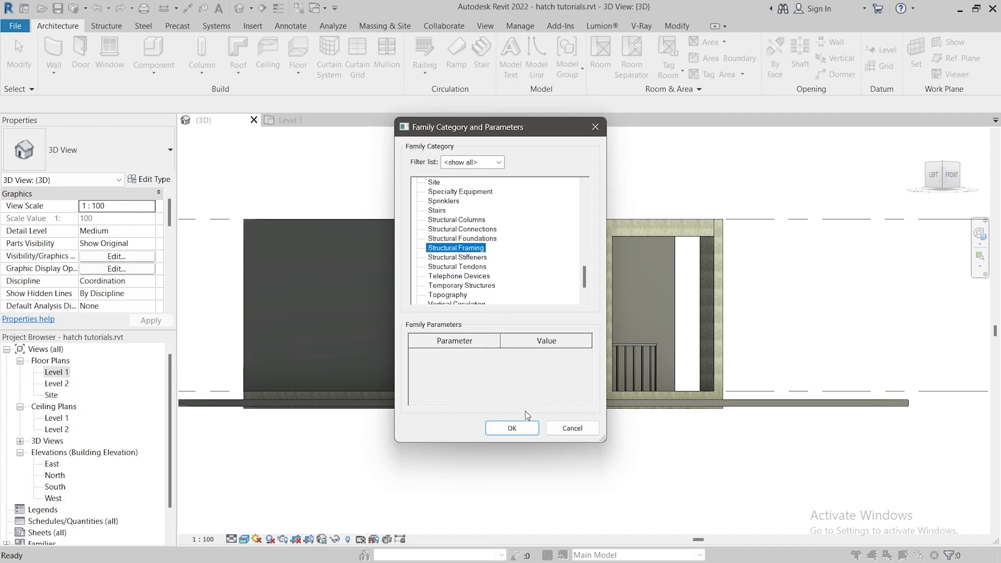
left_click(511, 427)
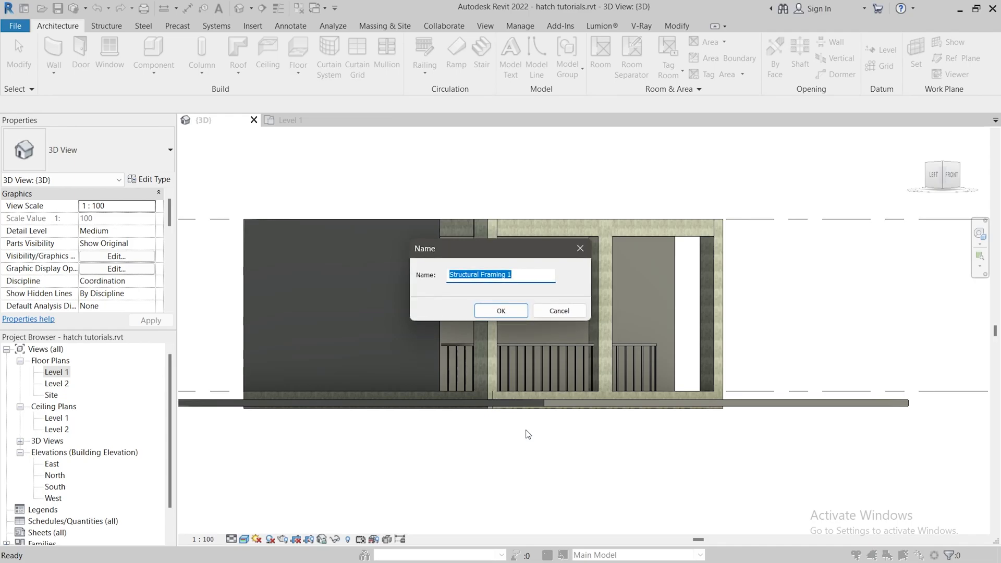
Enter Arch-Veranda as the new component's name.
type("Arch-Ve")
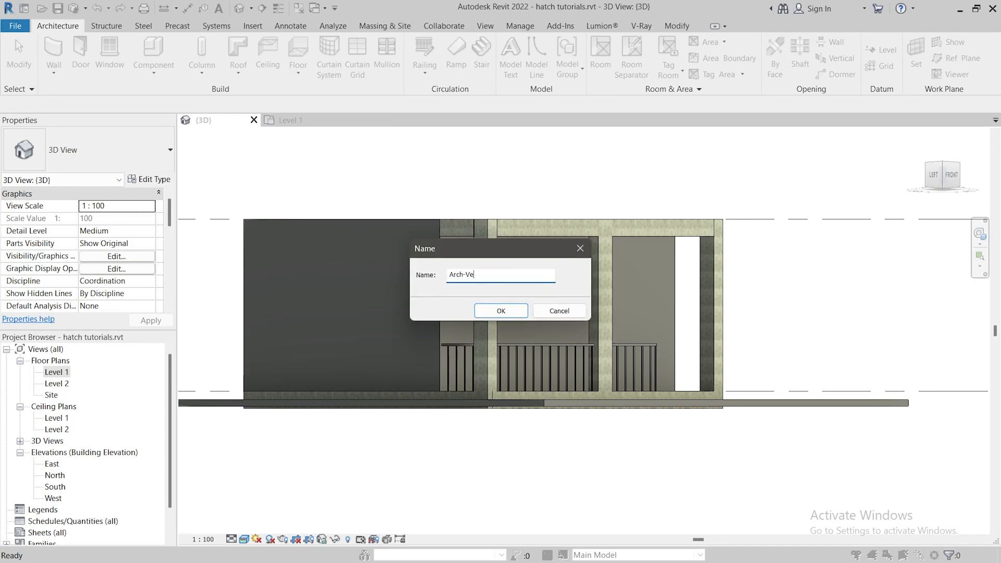
type("randa")
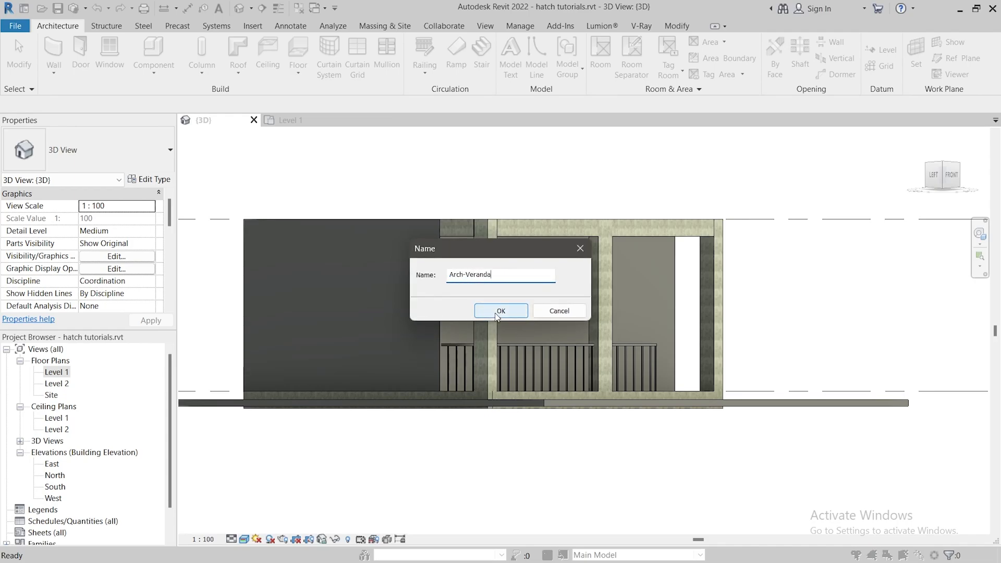
Confirm the Arch-Veranda name and begin an extrusion, going to its work plane settings.
left_click(501, 310)
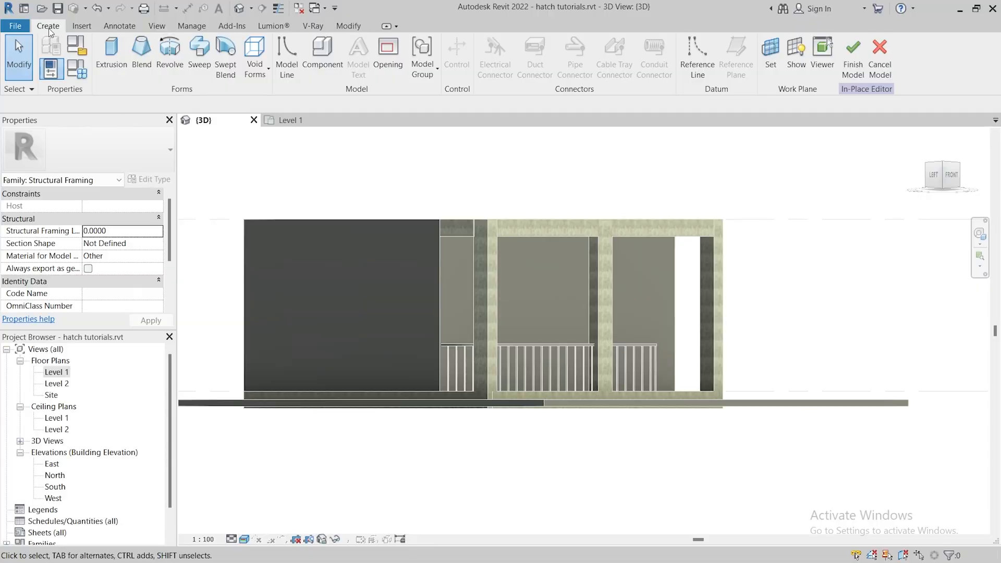
left_click(111, 56)
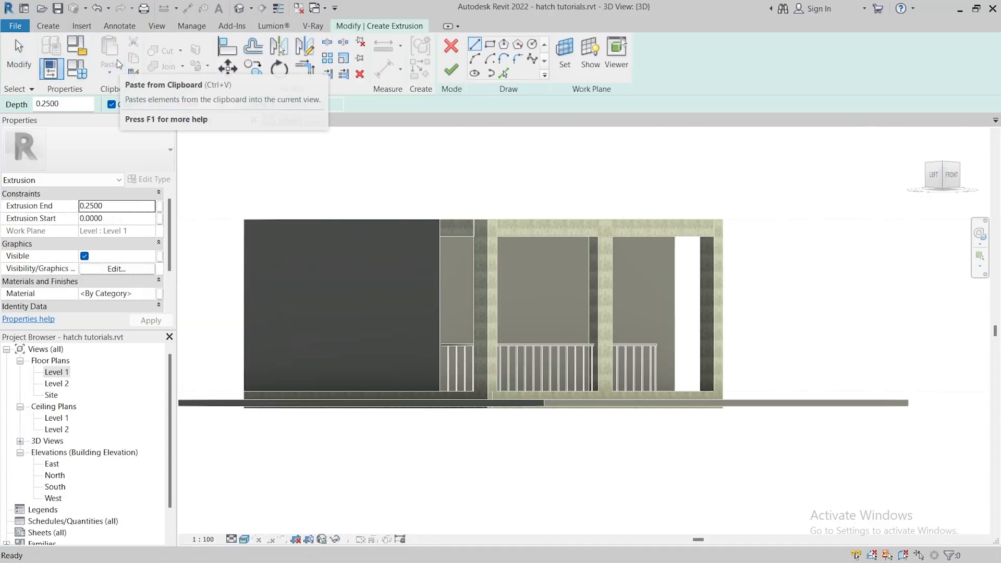
mouse_move(564, 53)
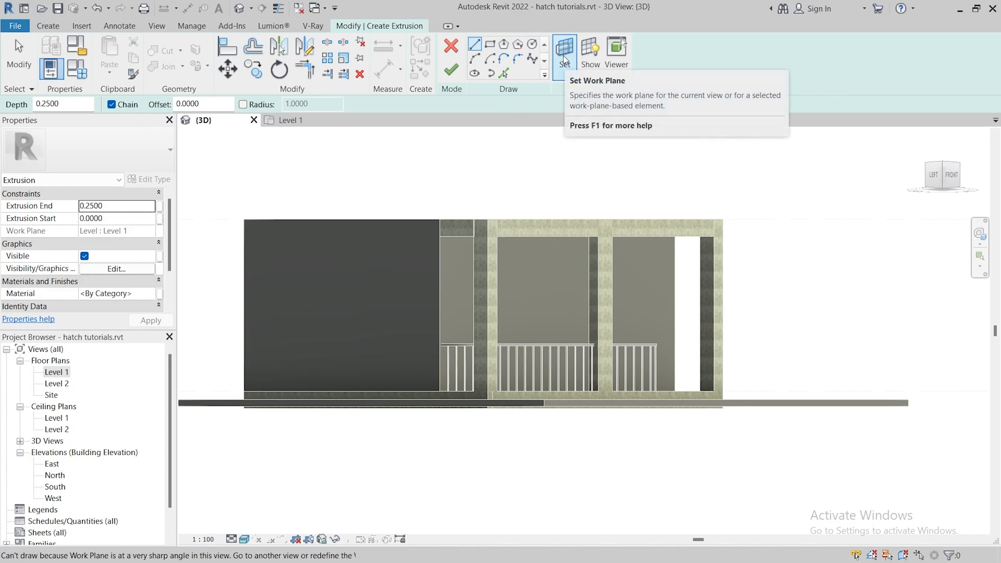
left_click(564, 53)
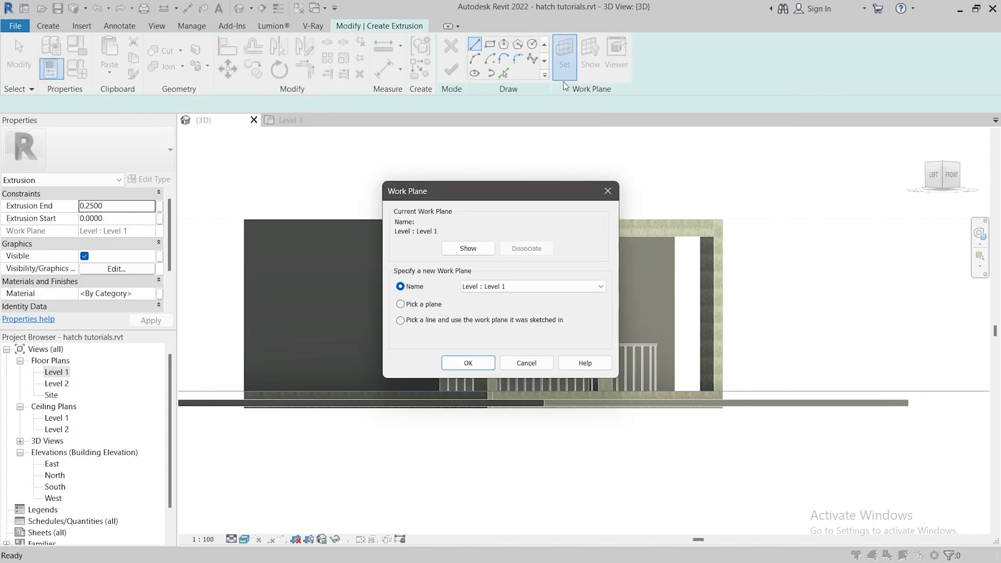
mouse_move(416, 305)
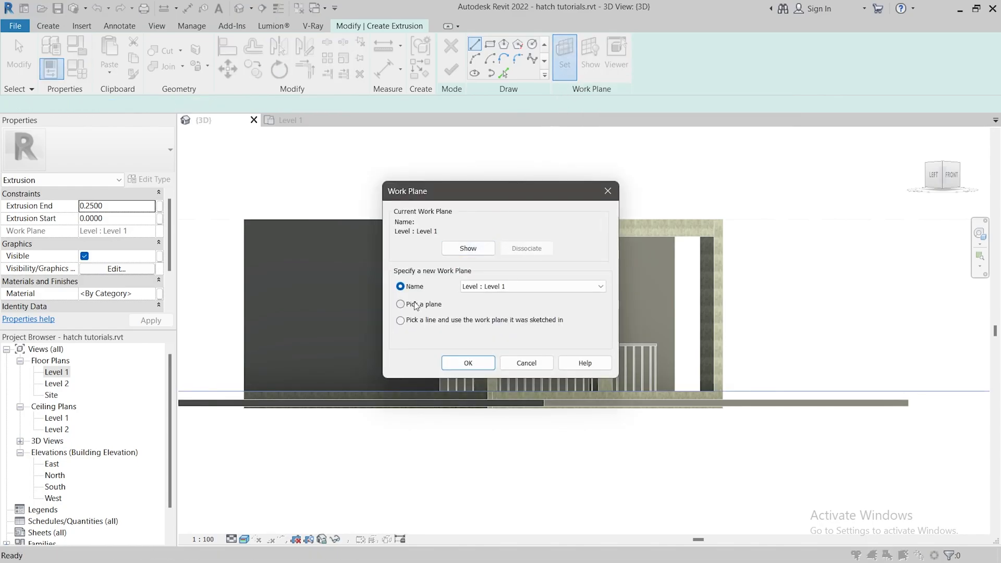
Pick the front face of the concrete veranda beam as the sketch work plane.
left_click(400, 304)
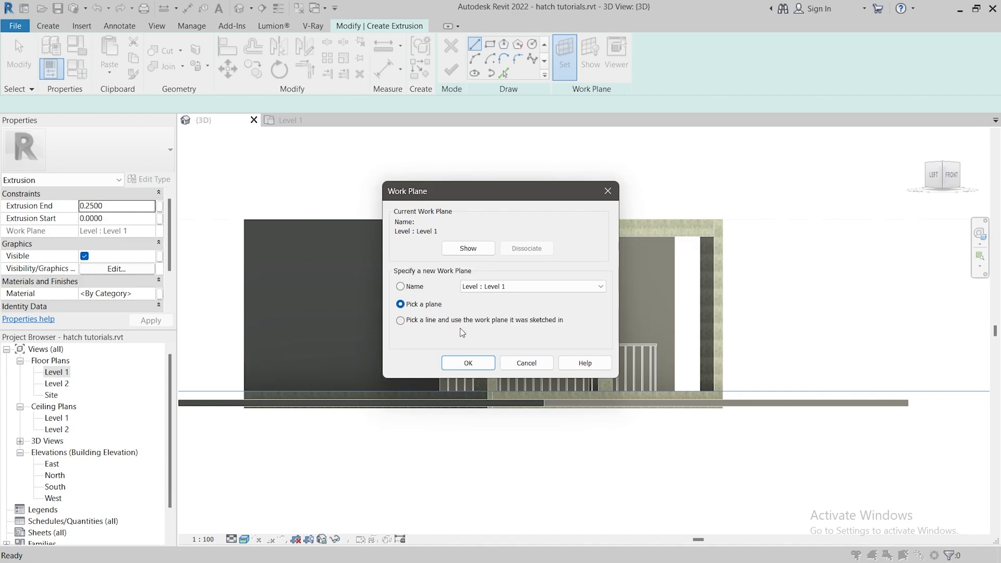
left_click(467, 363)
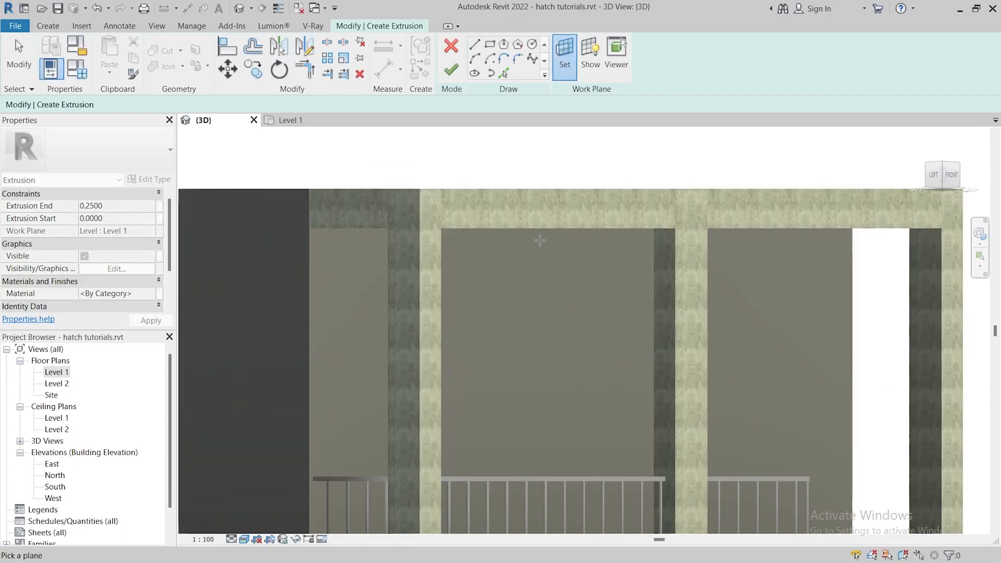
mouse_move(541, 220)
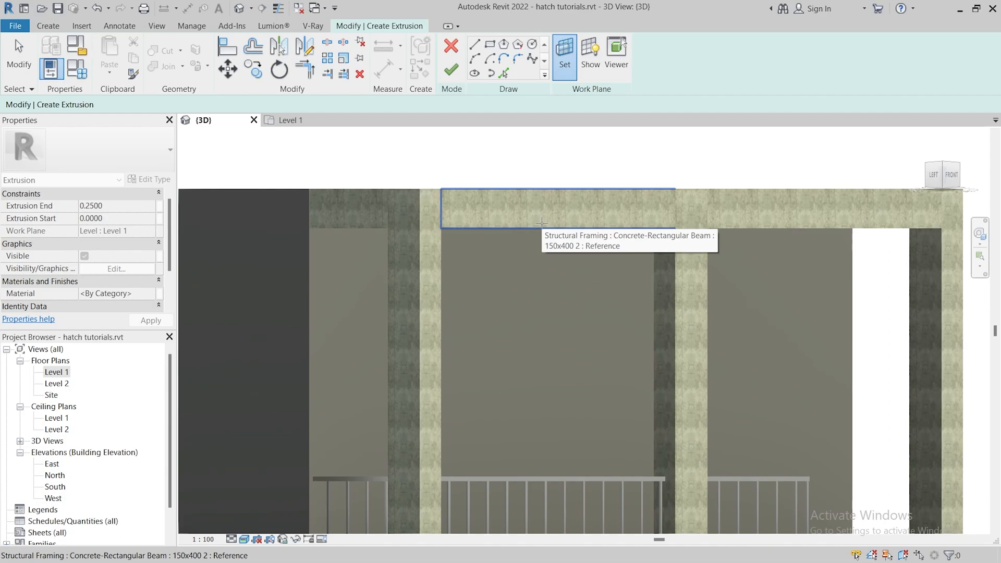
left_click(475, 44)
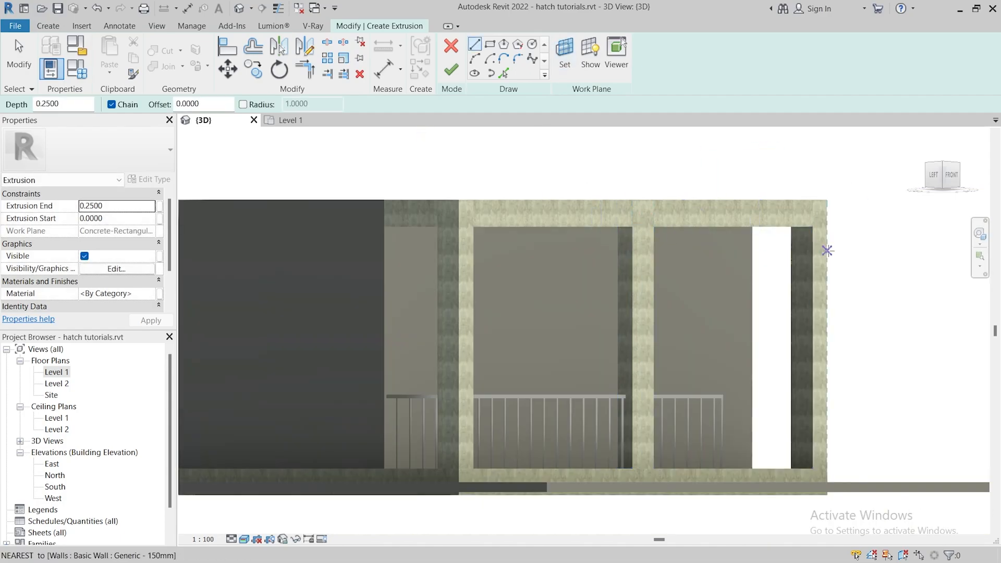
mouse_move(952, 174)
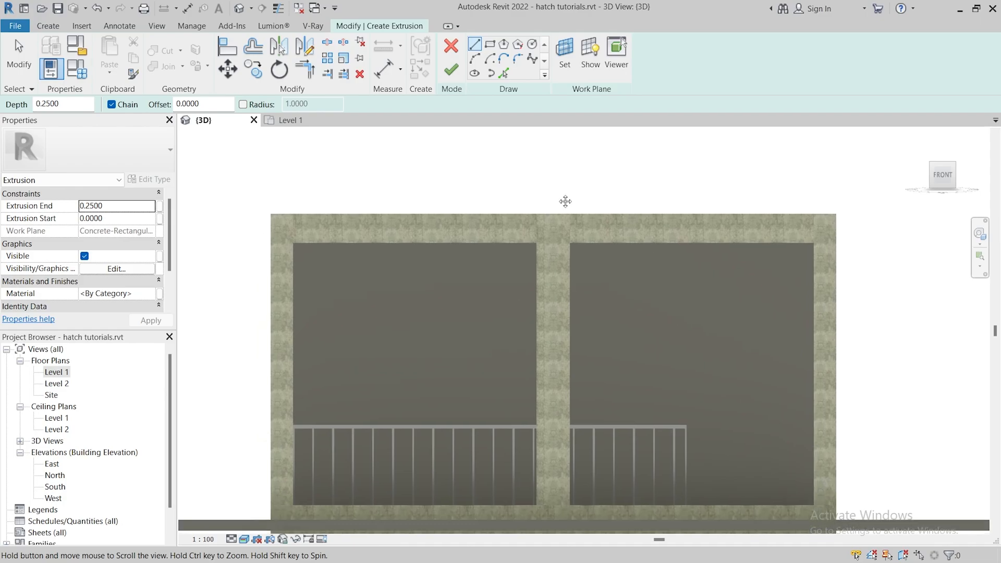
mouse_move(296, 229)
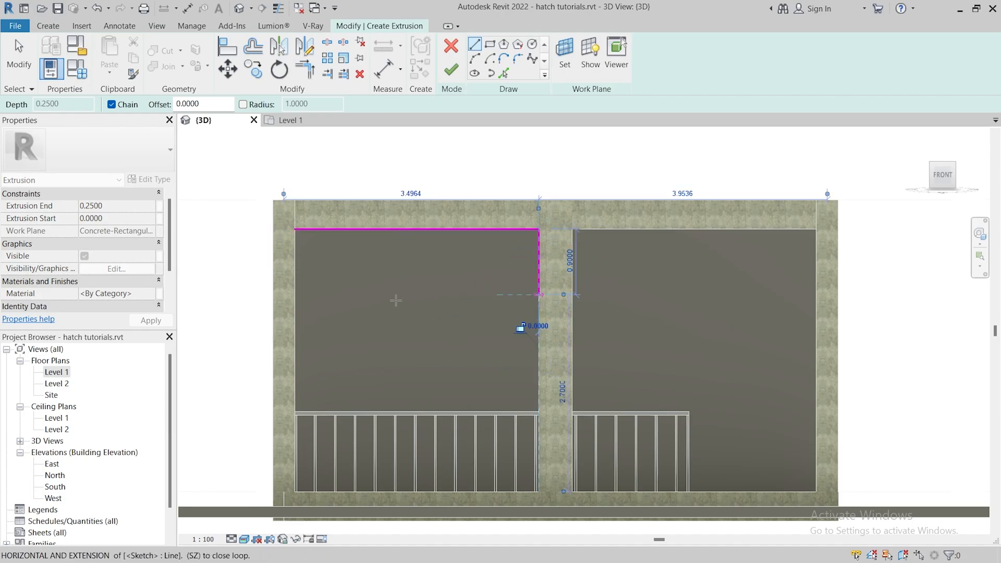
Draw the left bay's top and side lines, then switch to Start-End-Radius Arc for the underside.
left_click(294, 293)
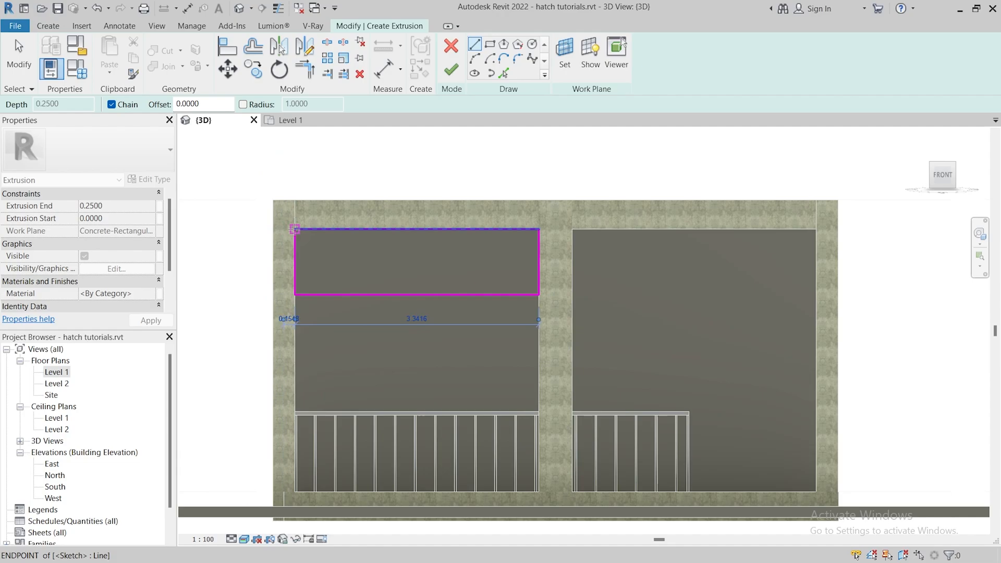
left_click(17, 56)
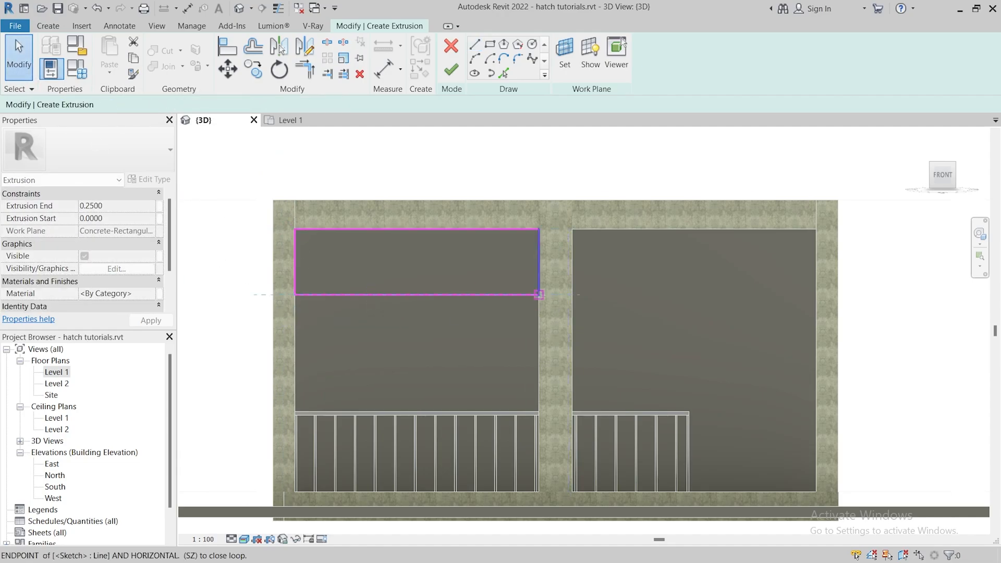
mouse_move(303, 295)
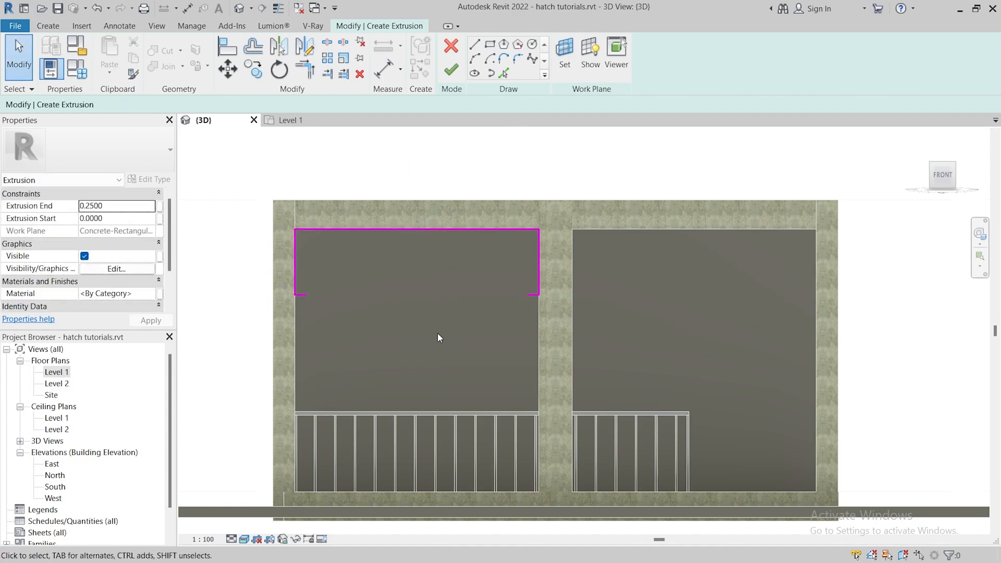
mouse_move(472, 76)
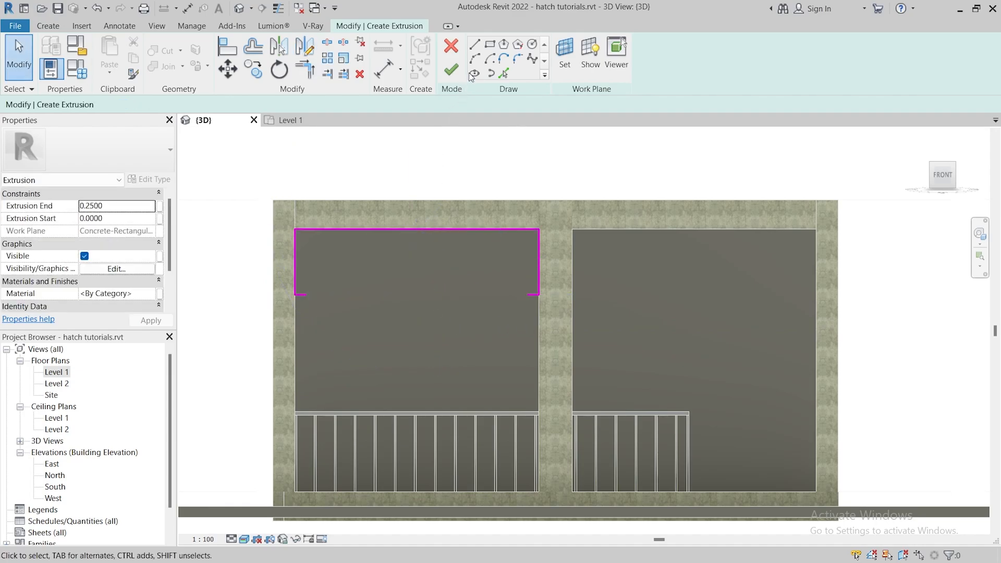
left_click(475, 42)
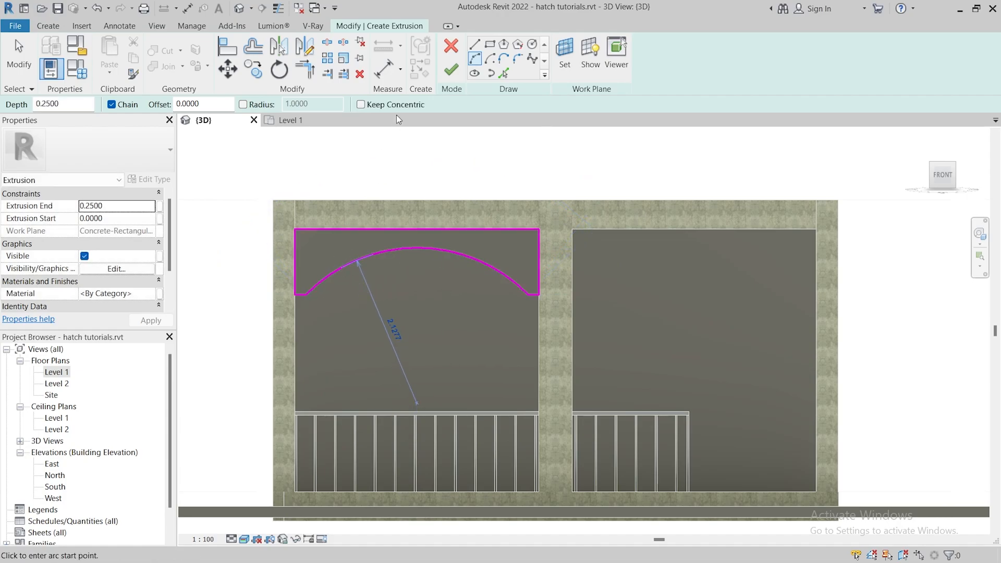
mouse_move(439, 146)
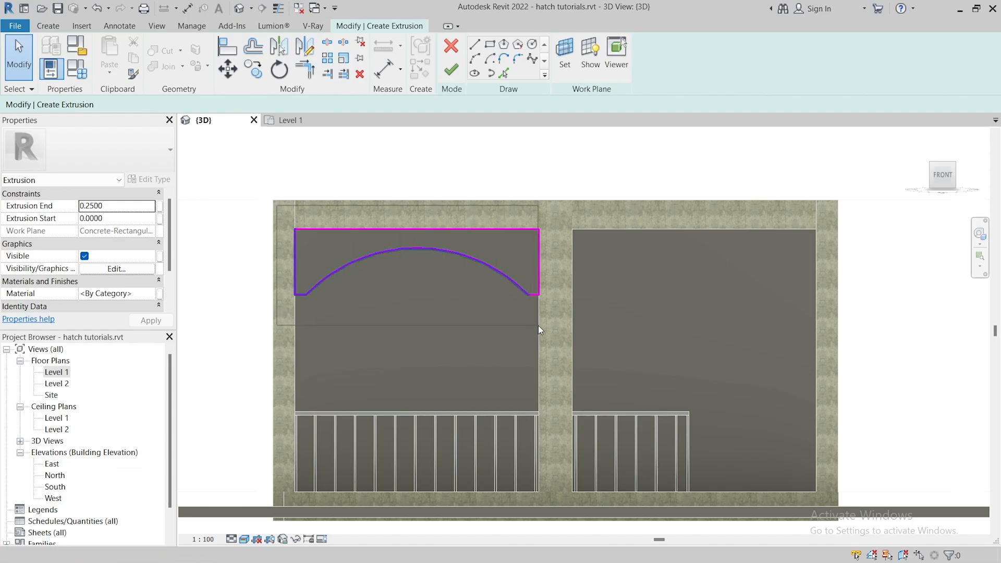
Copy the arch profile to the right bay and finish the sketch into solid extrusions.
left_click(415, 262)
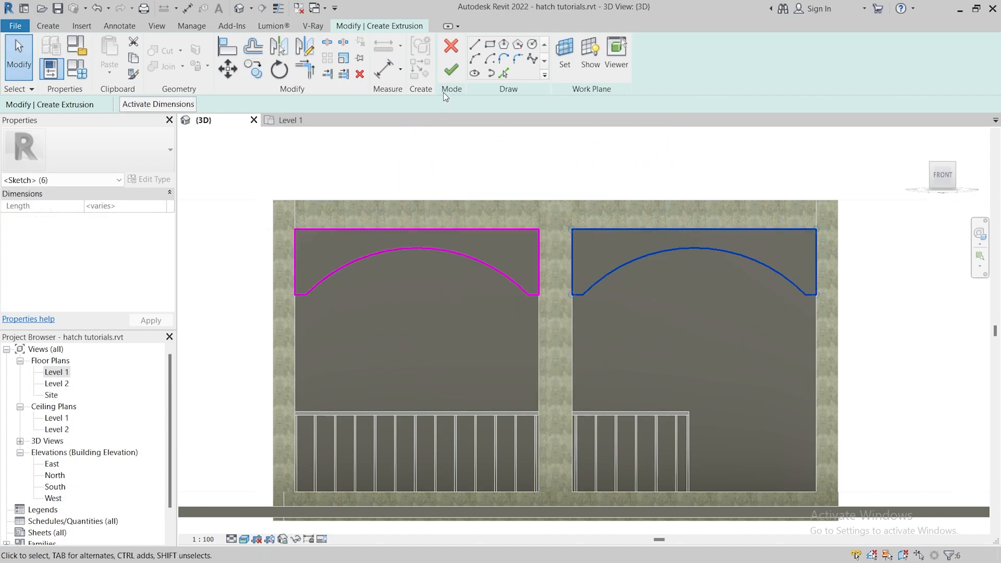
left_click(450, 69)
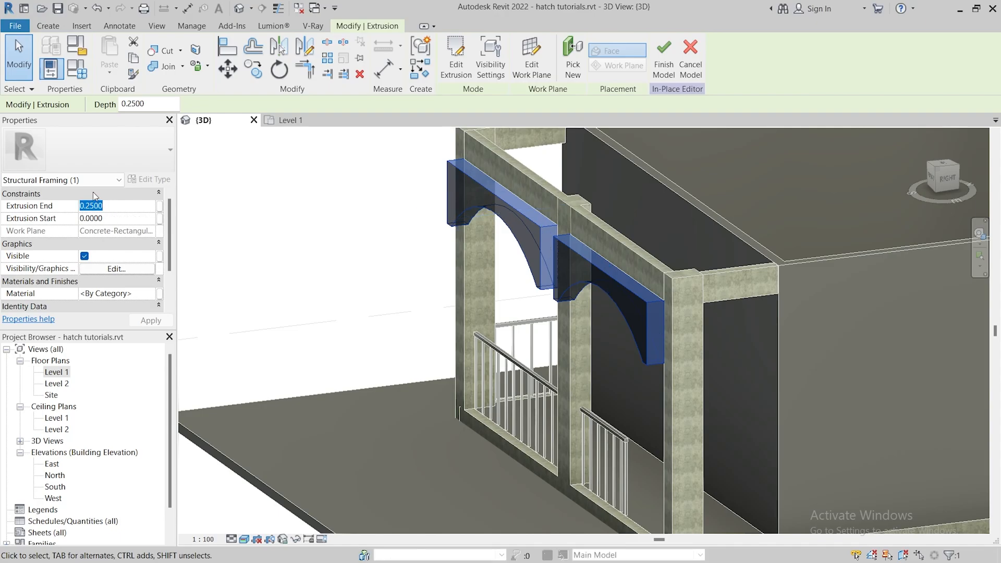
Finish Model so both concrete arches join the veranda framing in the 3D view.
left_click(91, 205)
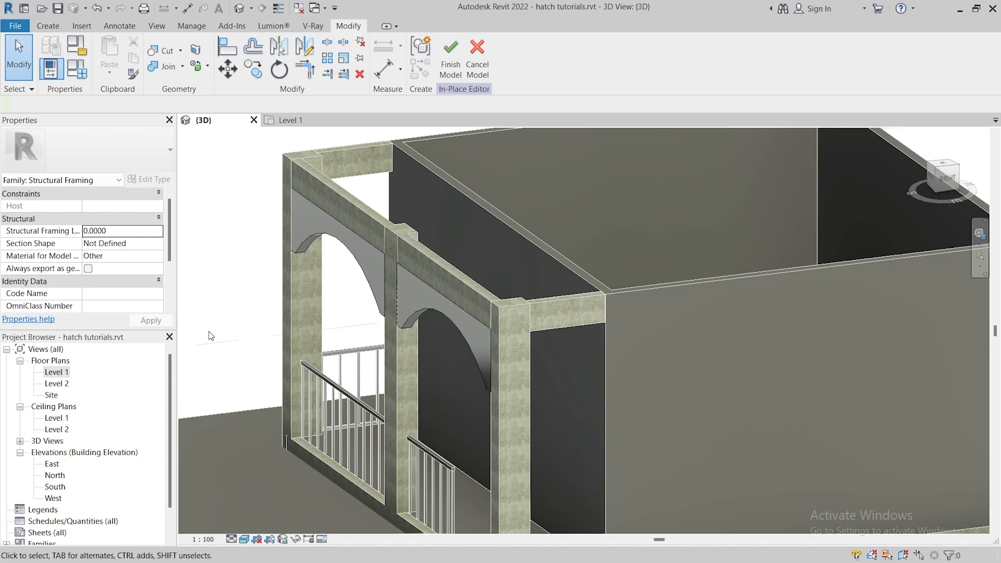
mouse_move(271, 320)
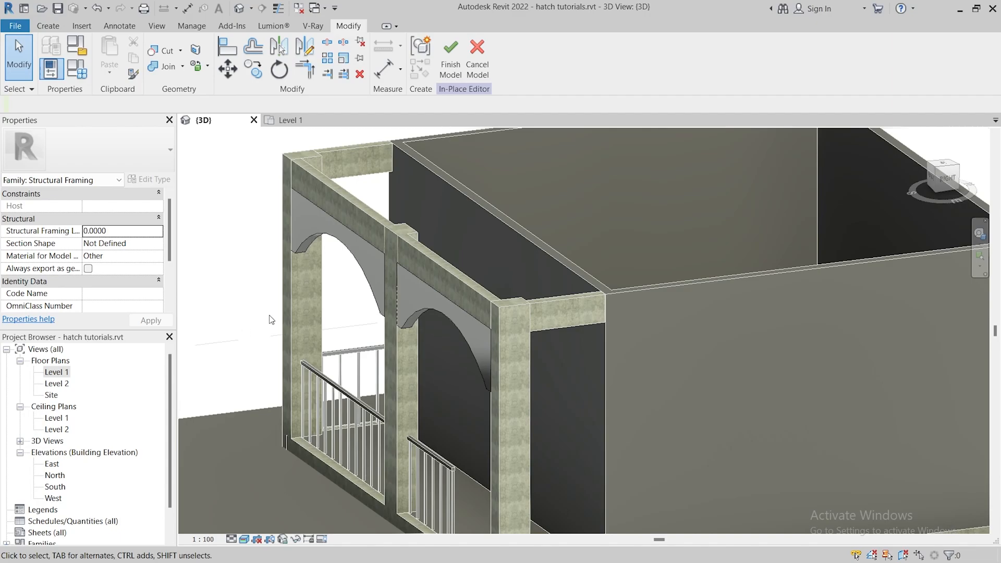
left_click(451, 58)
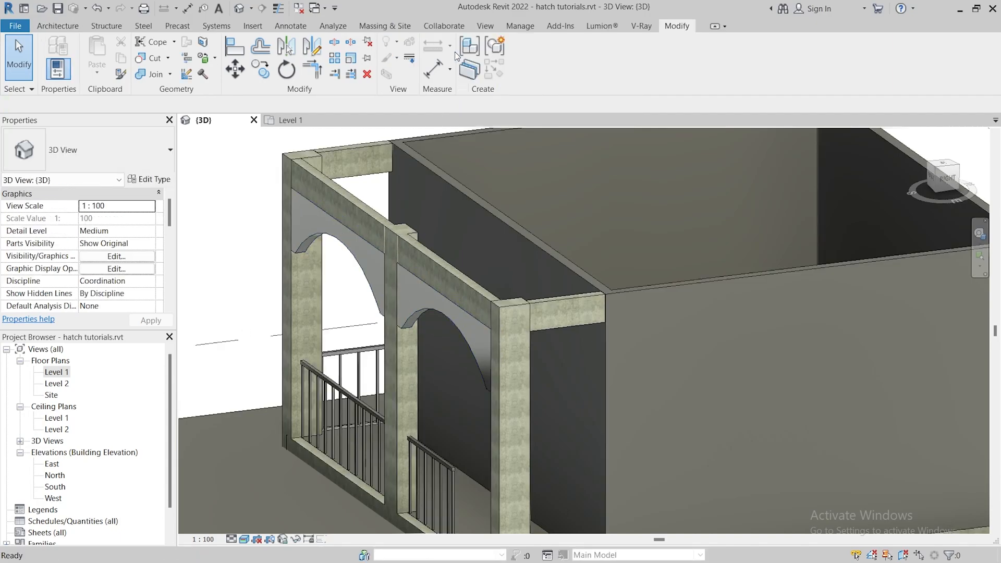